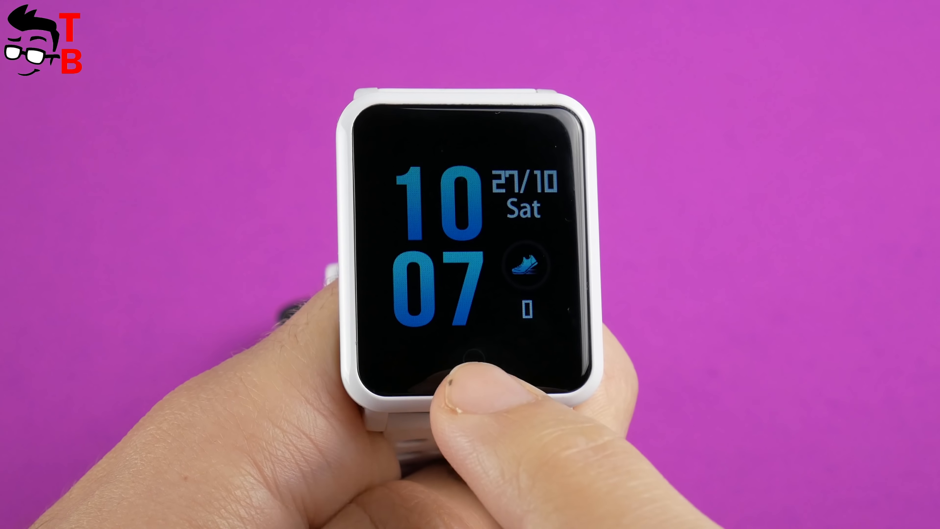
Step: Advance the bracelet one screen toward its Sport display
{"action": "left_click", "coordinate": [467, 360]}
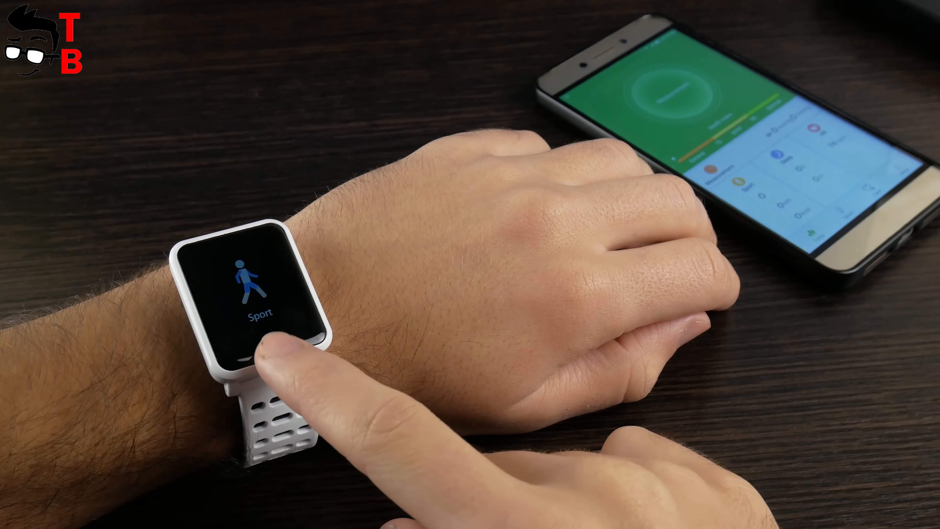
Step: Bring up WearHealth's Google Play listing showing it installed and ready to open
{"action": "left_click", "coordinate": [245, 354]}
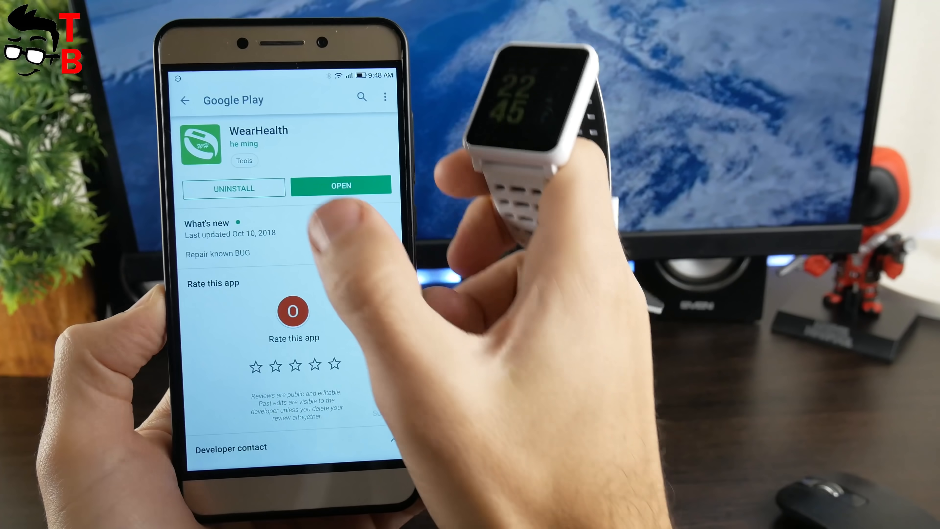
Step: Launch WearHealth from its Play listing onto the Today health dashboard
{"action": "left_click", "coordinate": [341, 185]}
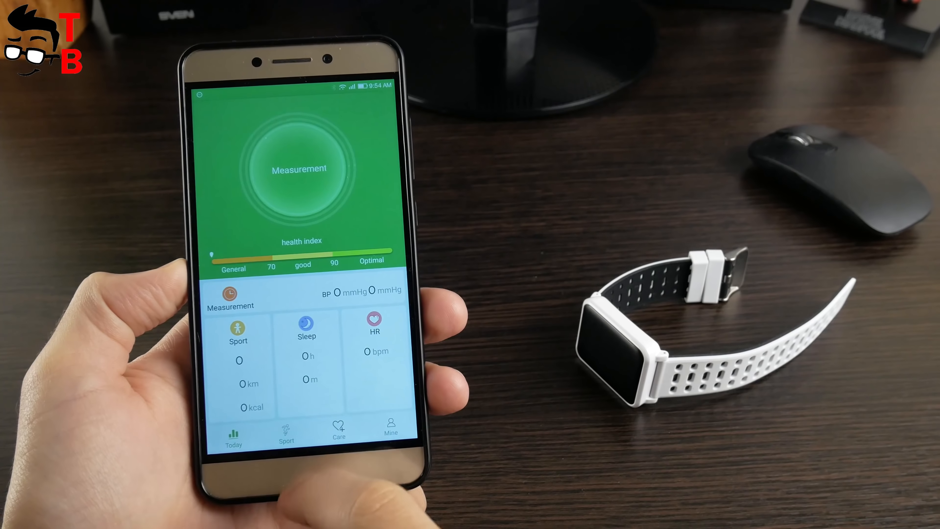
Step: Visit the Care friends list, return to Today, then land on the Mine profile page
{"action": "left_click", "coordinate": [339, 432]}
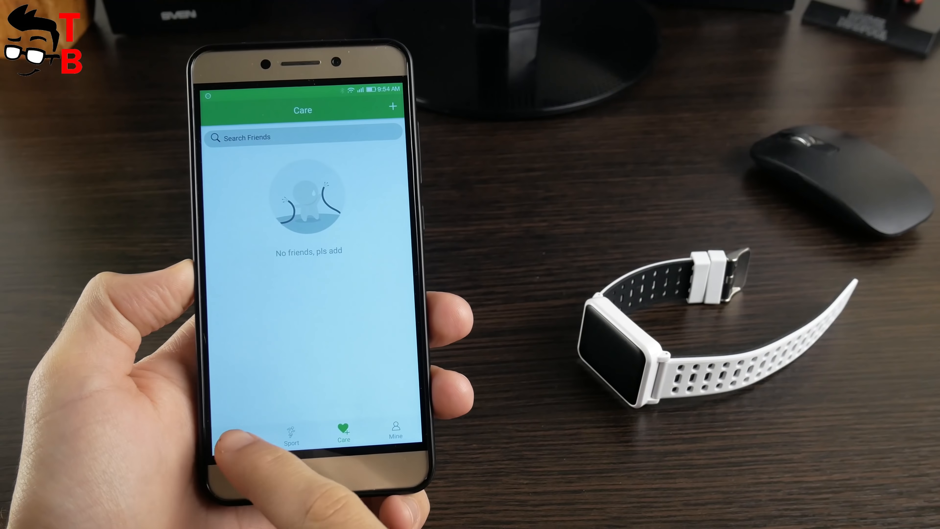
{"action": "left_click", "coordinate": [235, 432]}
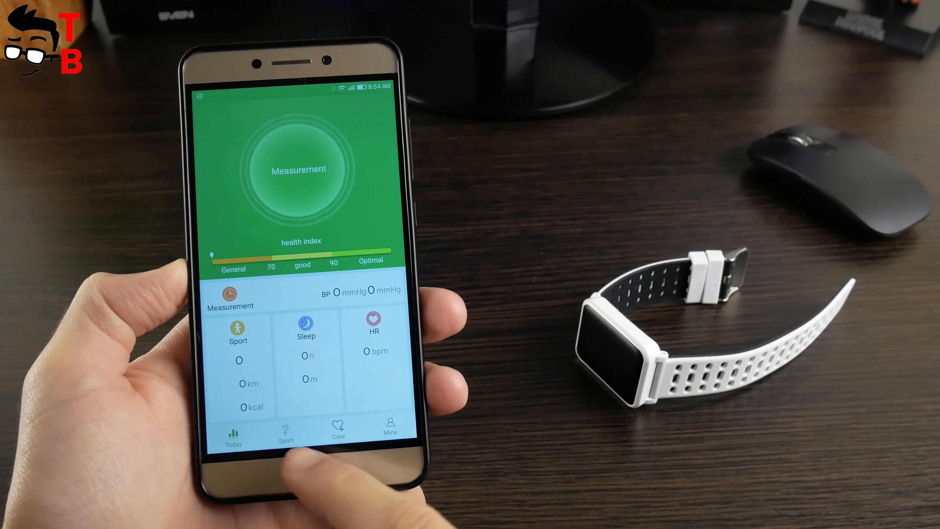
{"action": "left_click", "coordinate": [389, 432]}
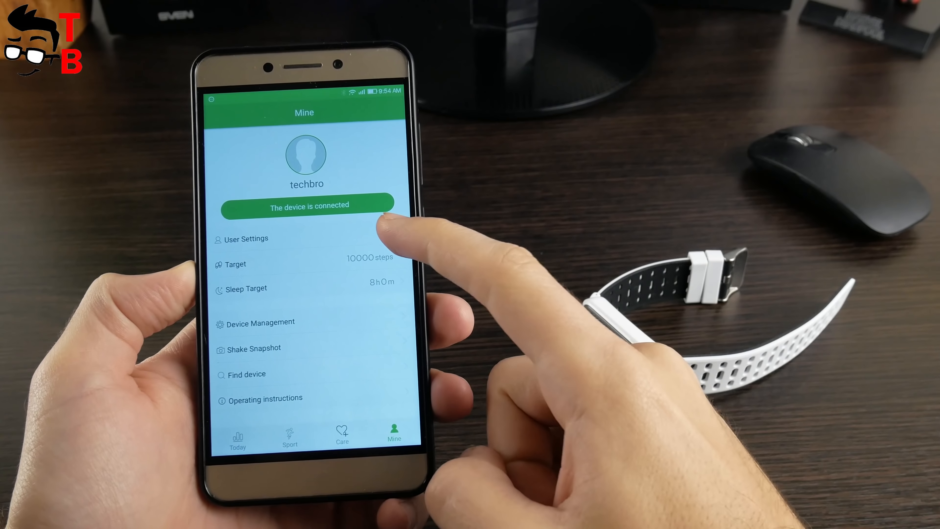
Step: Review the 10000-step and 8-hour sleep targets, then enter Device Management
{"action": "left_click", "coordinate": [246, 239]}
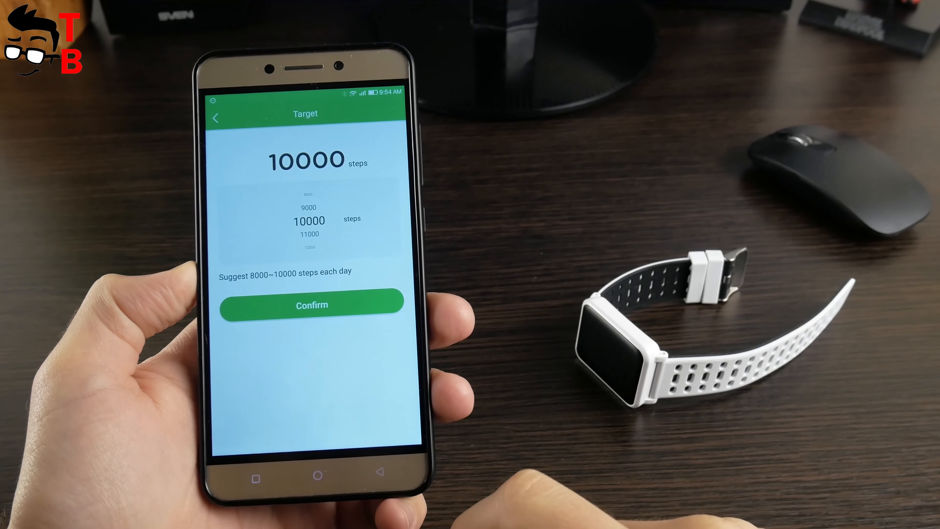
{"action": "left_click", "coordinate": [311, 304]}
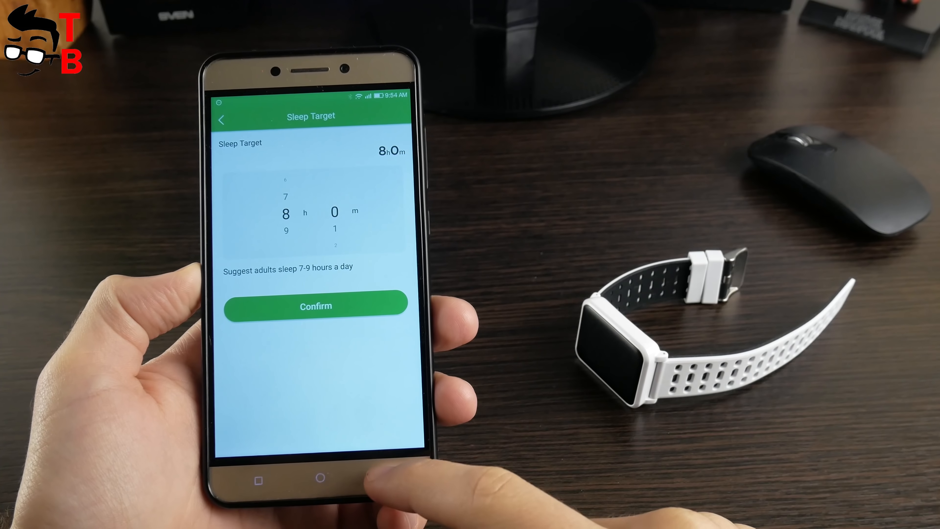
{"action": "left_click", "coordinate": [315, 306]}
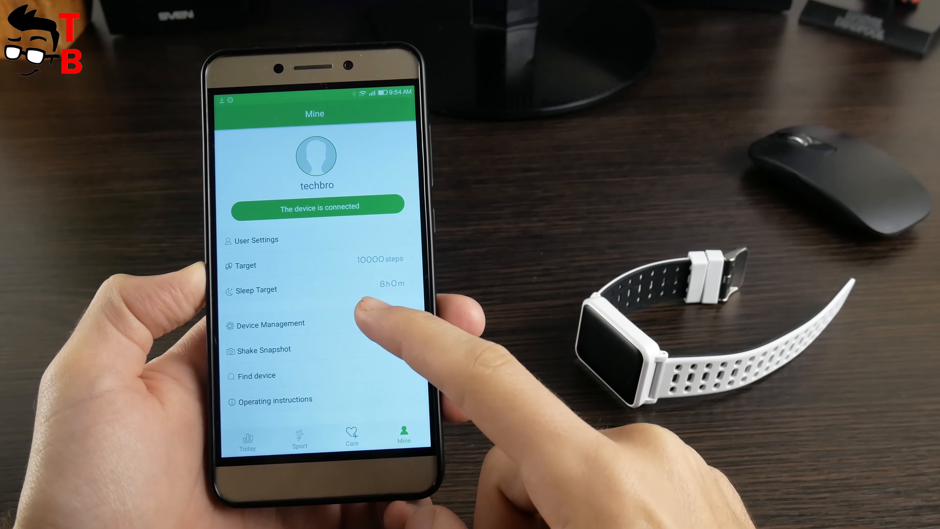
{"action": "left_click", "coordinate": [271, 323]}
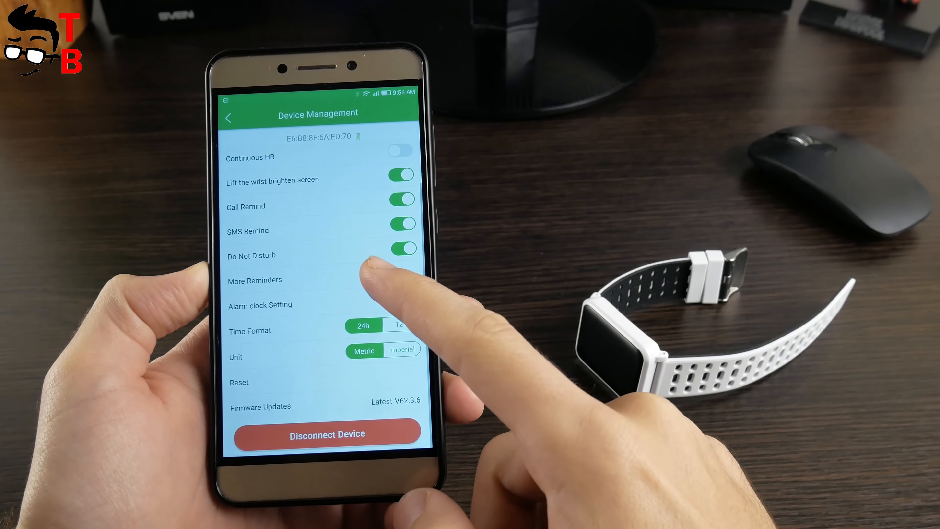